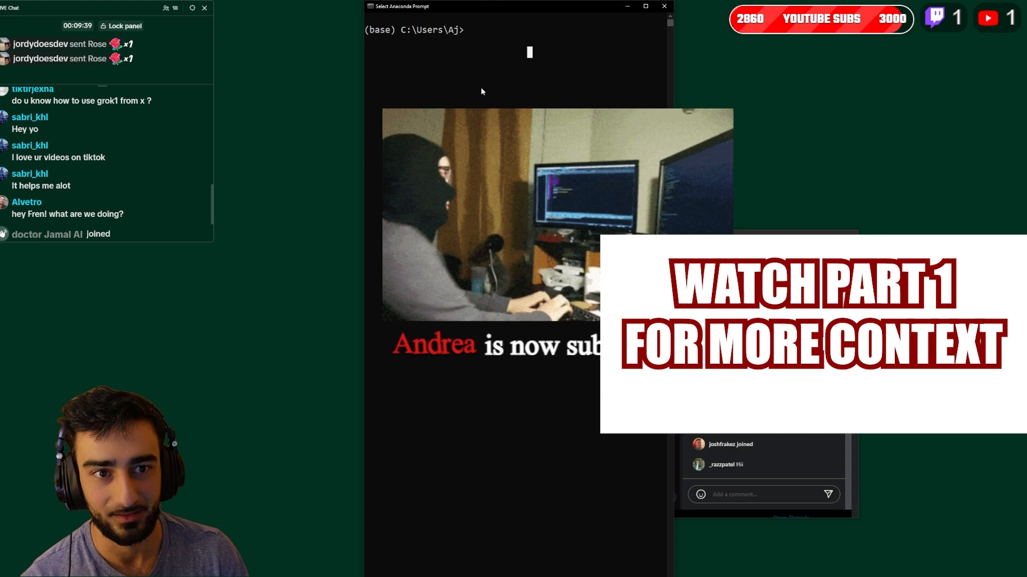
Step: Run conda create -n oi, keep the existing environment, and activate oi
text(cd\)
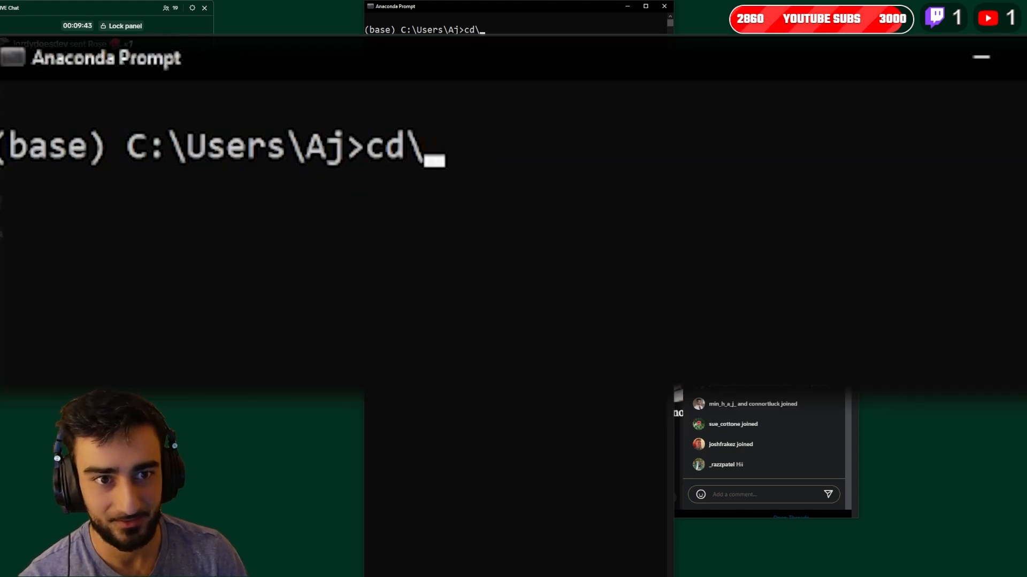
text(conda create -n)
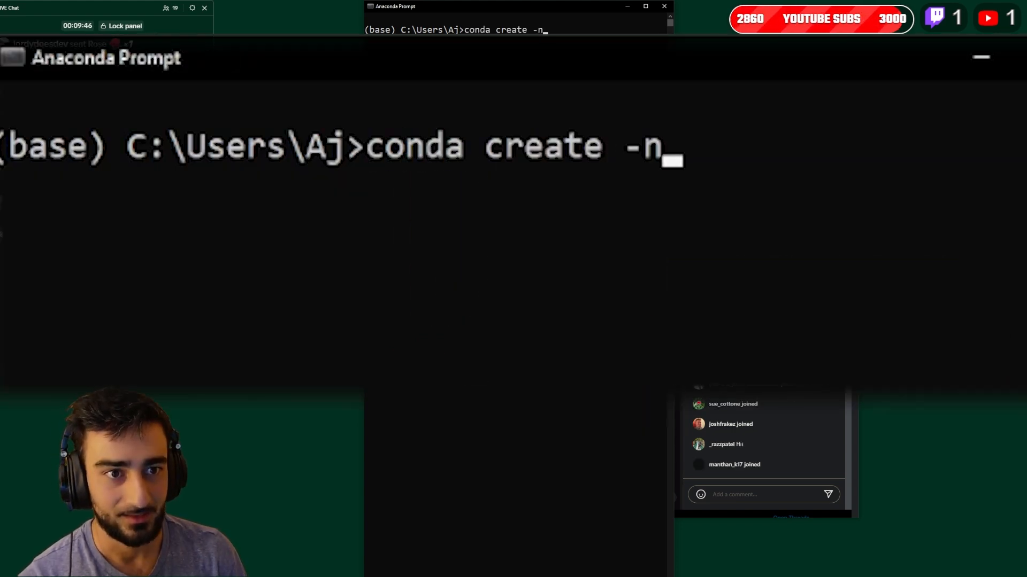
text(")
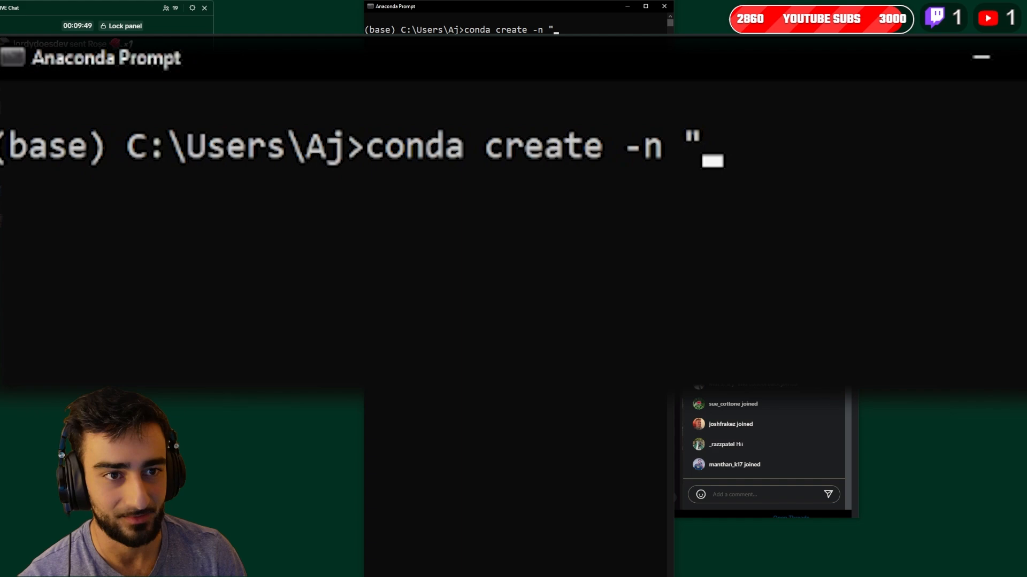
text(oi)
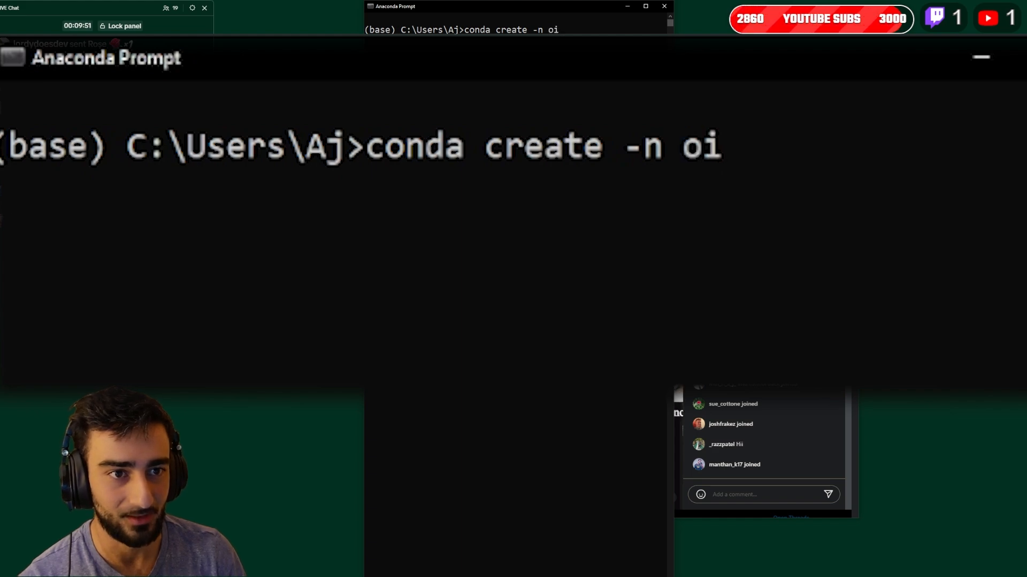
key(enter)
text(clear)
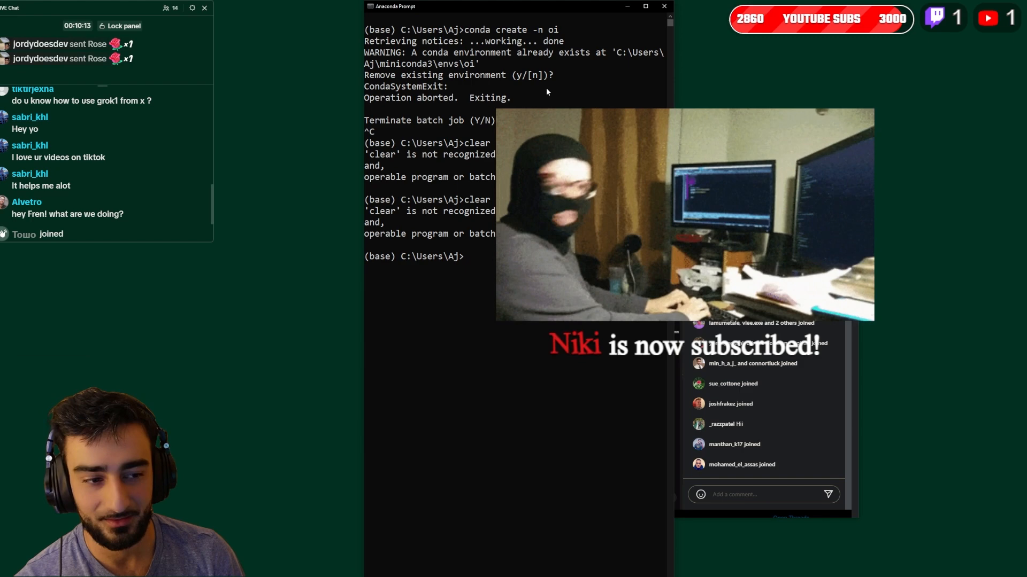
text(conda)
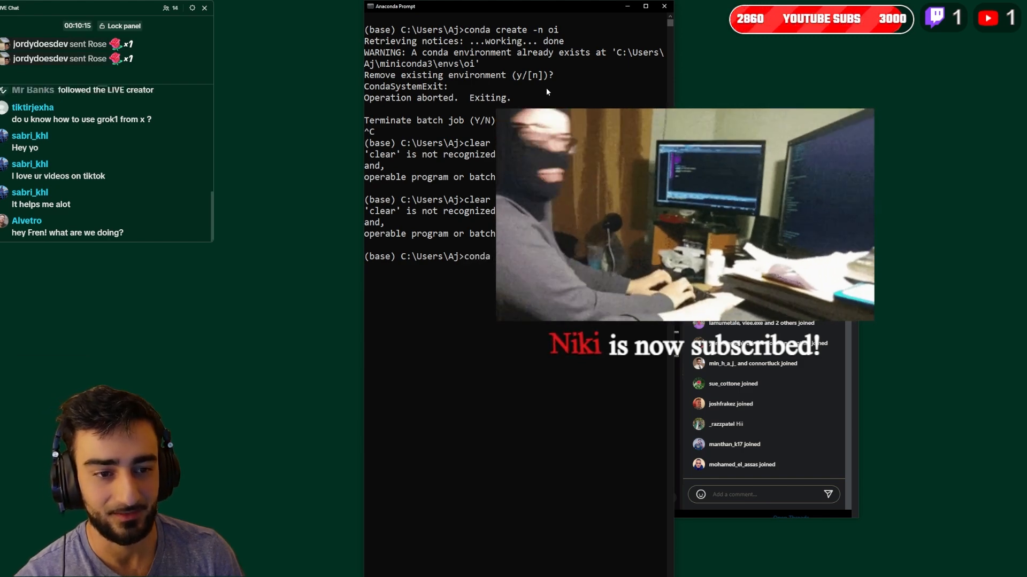
text(conda activate oi)
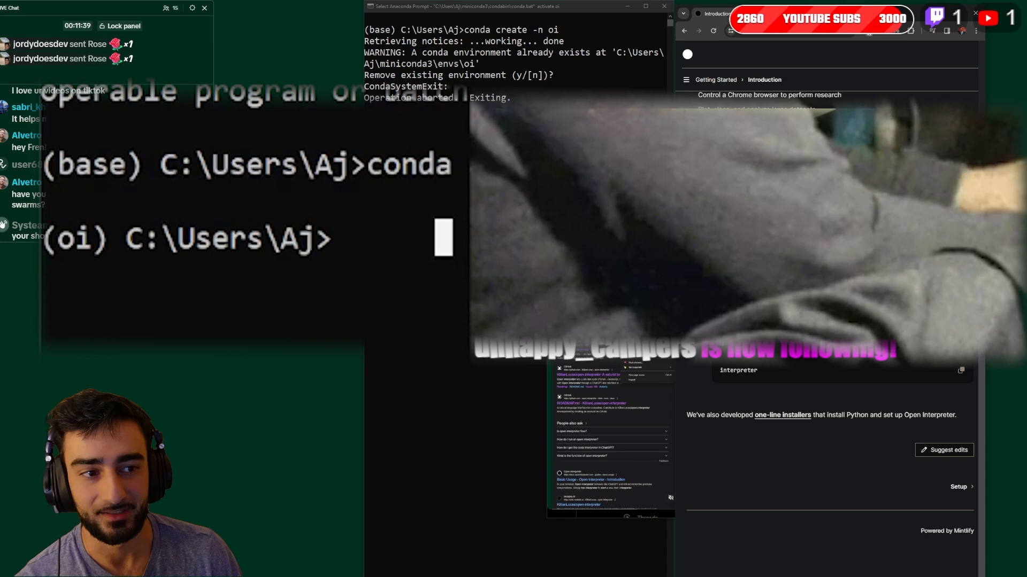
Step: Install open-interpreter with pip and start interpreter with gpt-4 in the oi terminal
text(pip install open-i)
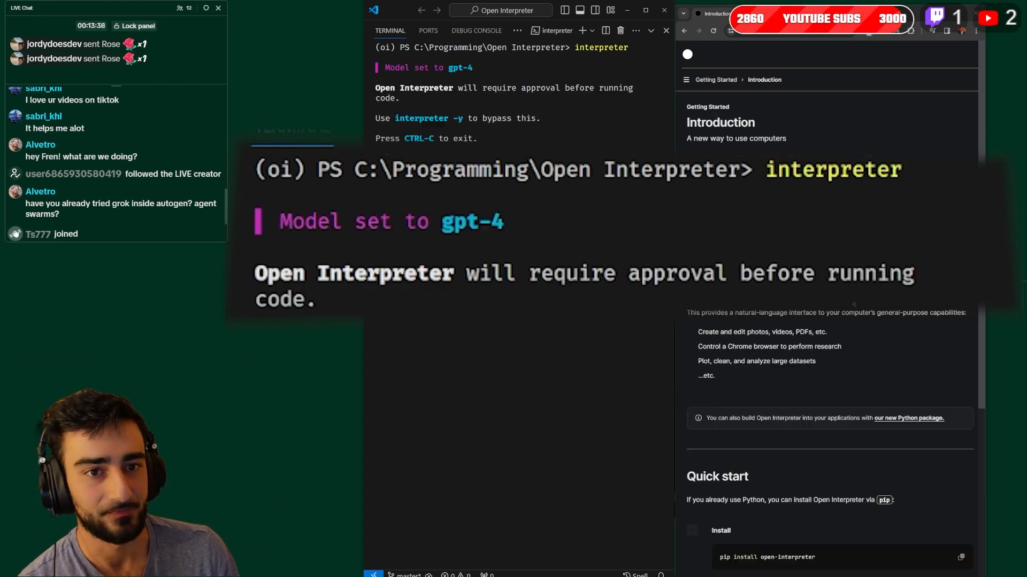
scroll(down, 3)
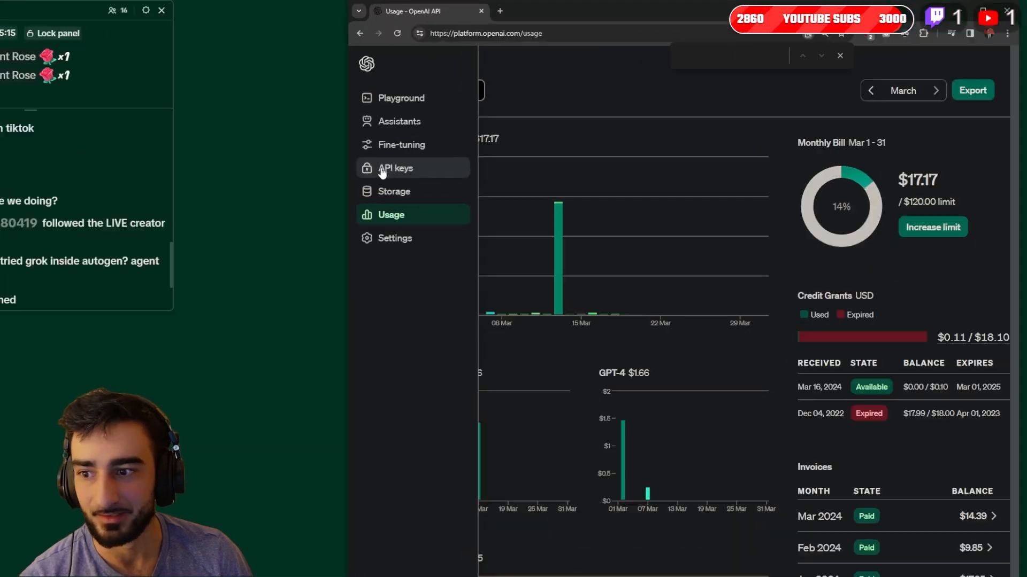
Step: View the billing overview with the $17.07 pending invoice and cancel the Buy credits dialog
click(396, 168)
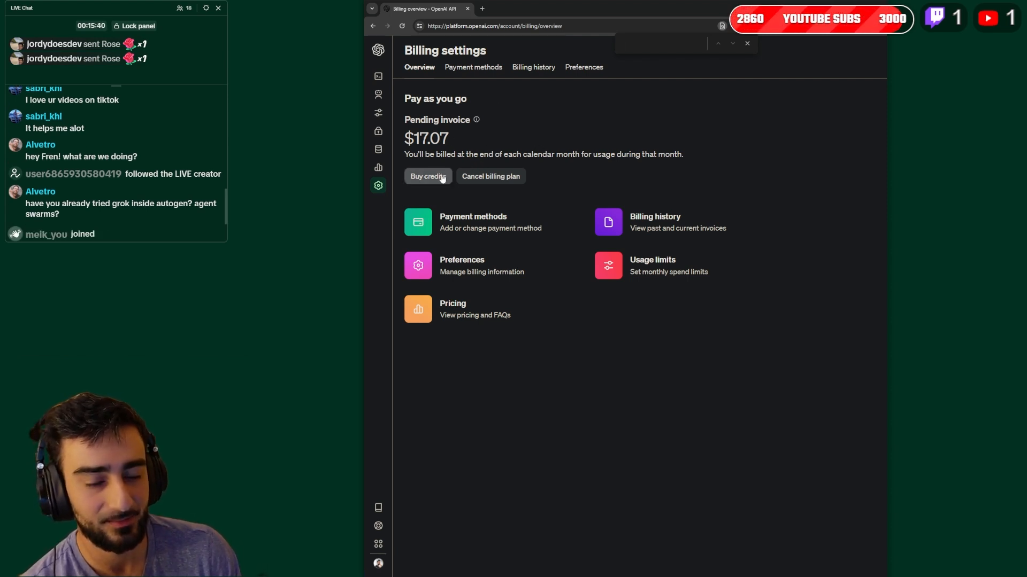
click(426, 176)
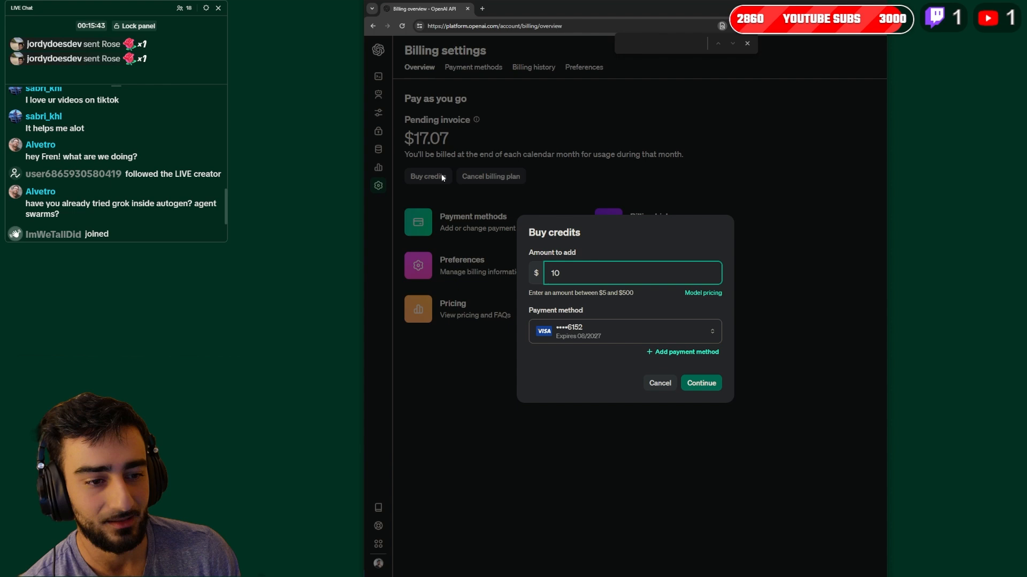
click(658, 383)
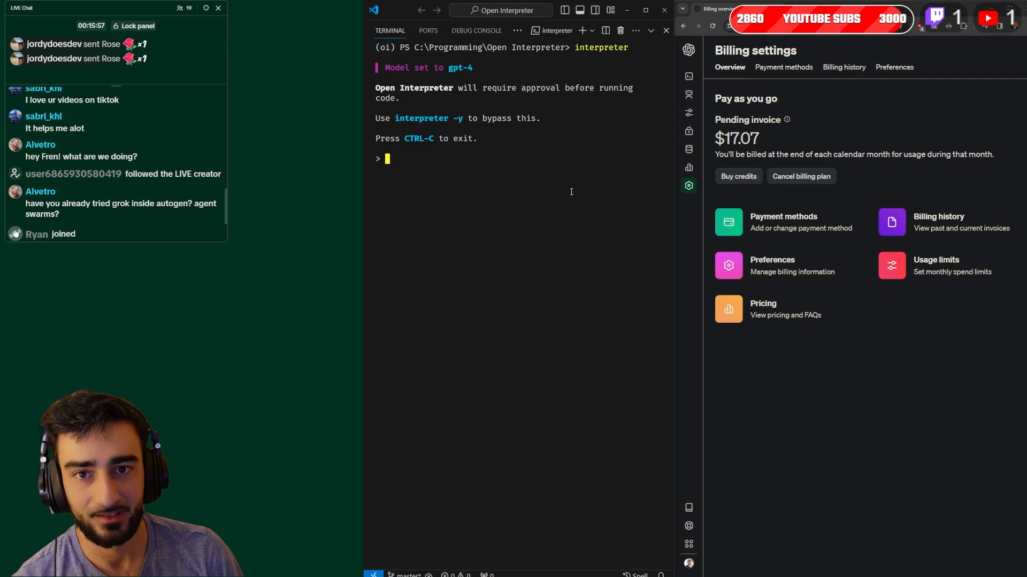
Step: Ask Open Interpreter what files are in the folder and answer y to run its os.listdir code
text(what)
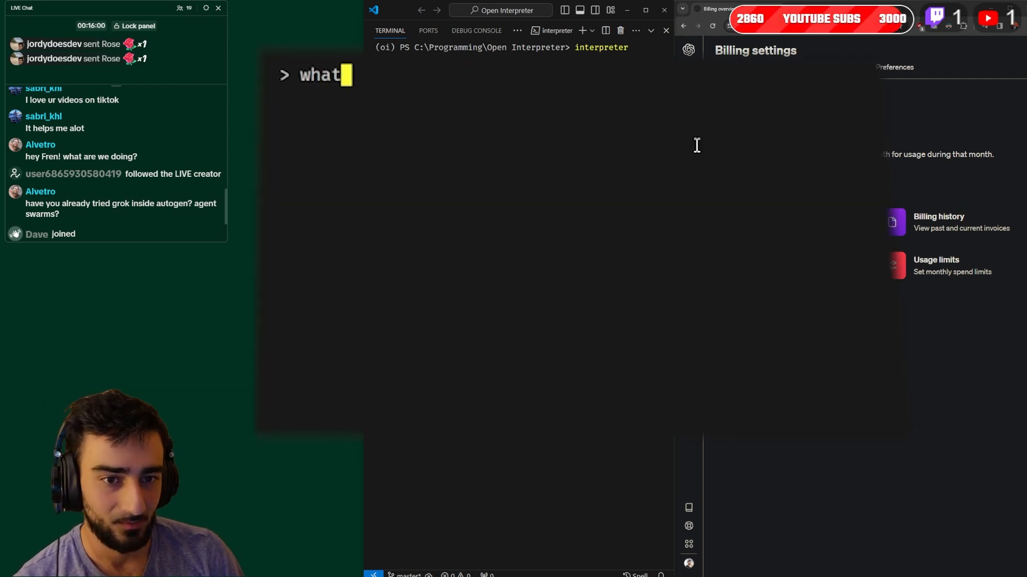
text(are the files in m)
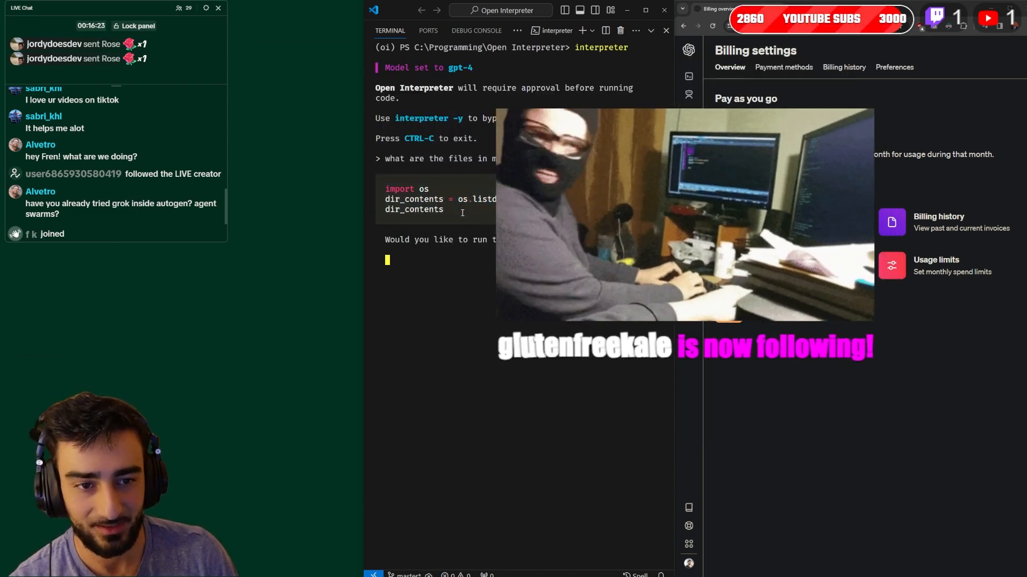
text(y)
text(inte)
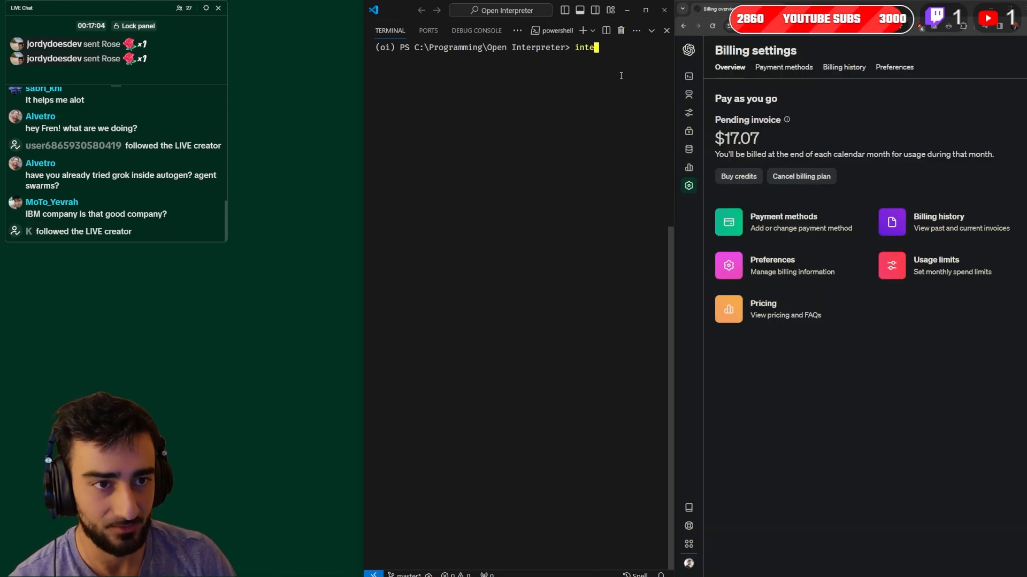
text(rpreter)
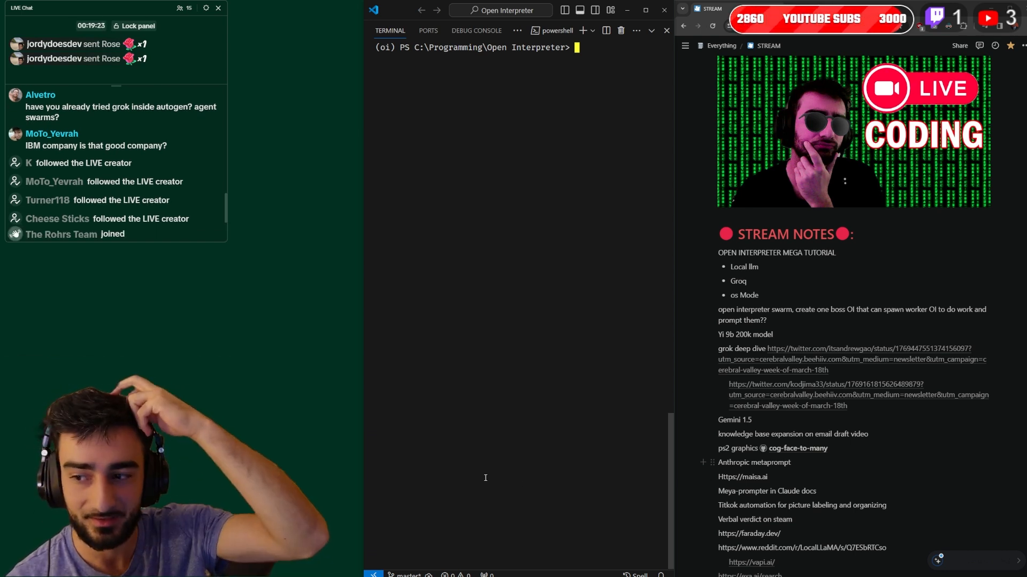
text(interp)
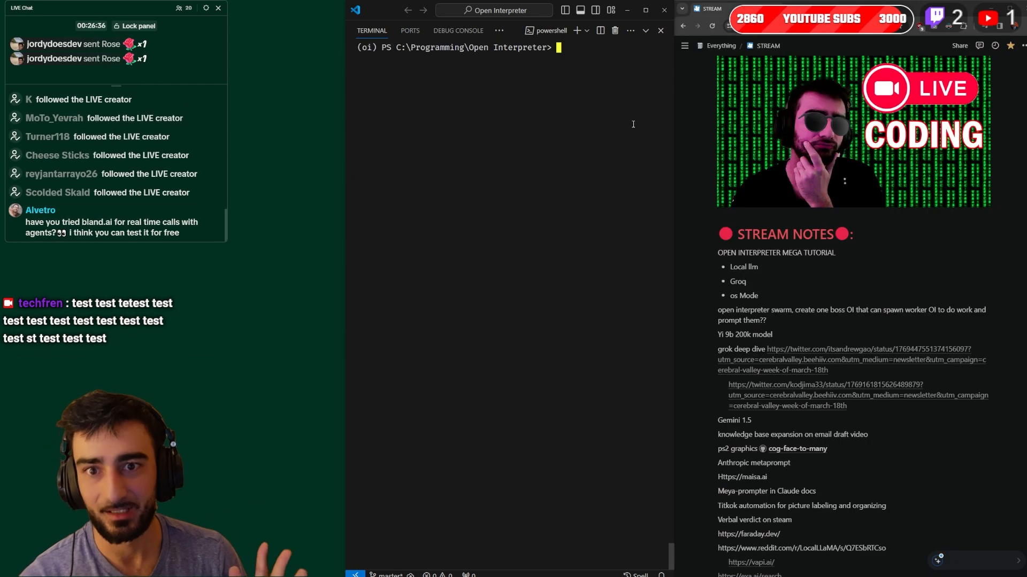
Step: Recall the interpreter command using --api_base localhost:1234 instead of --local
key(alt+tab)
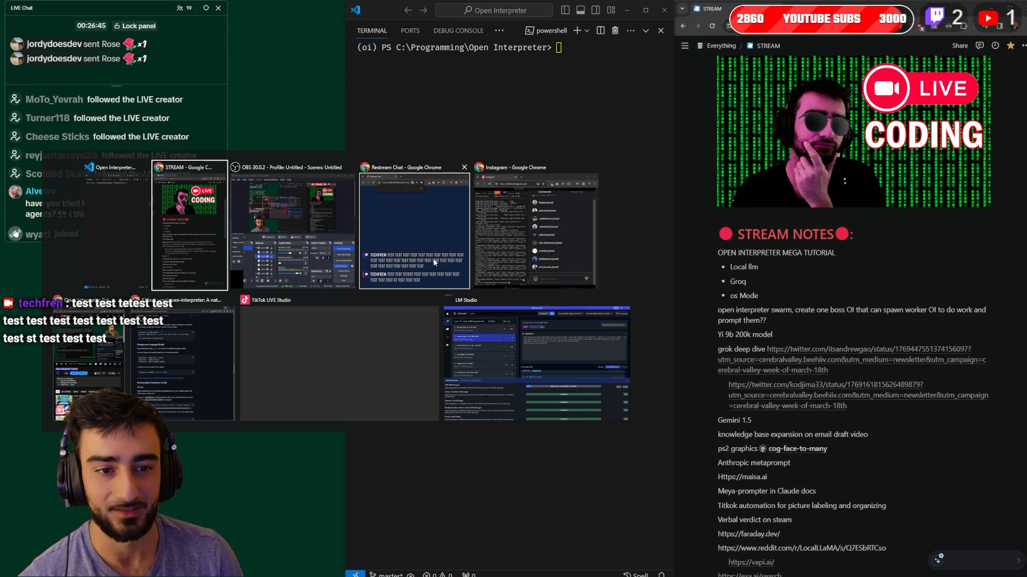
text(interpreter --local --nobrowser)
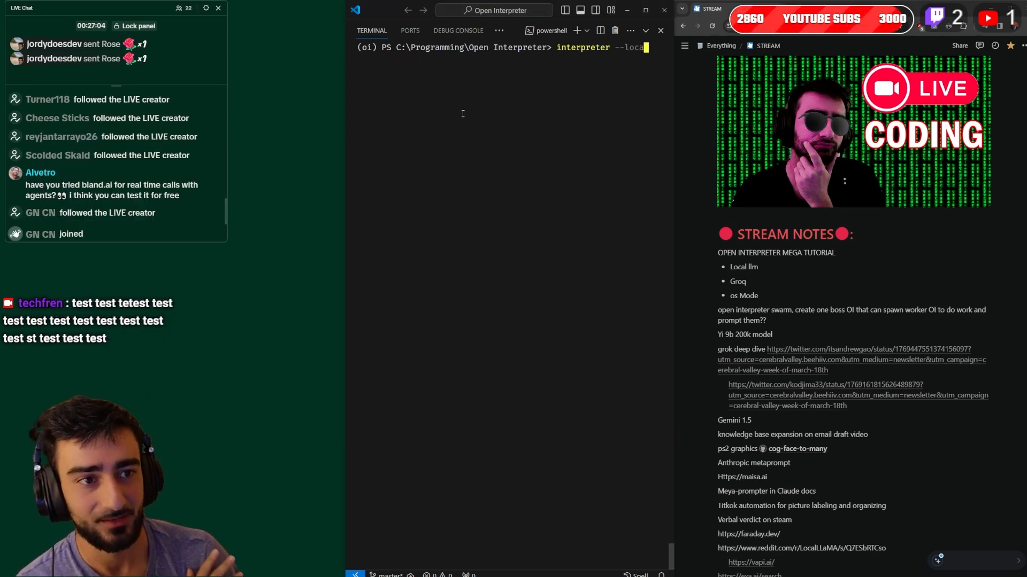
key(Backspace)
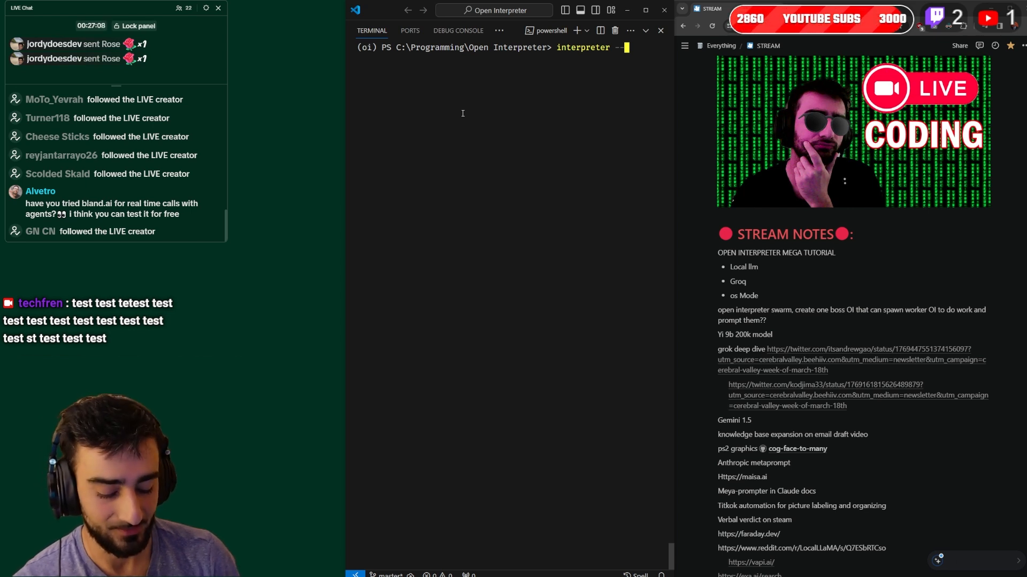
text(base)
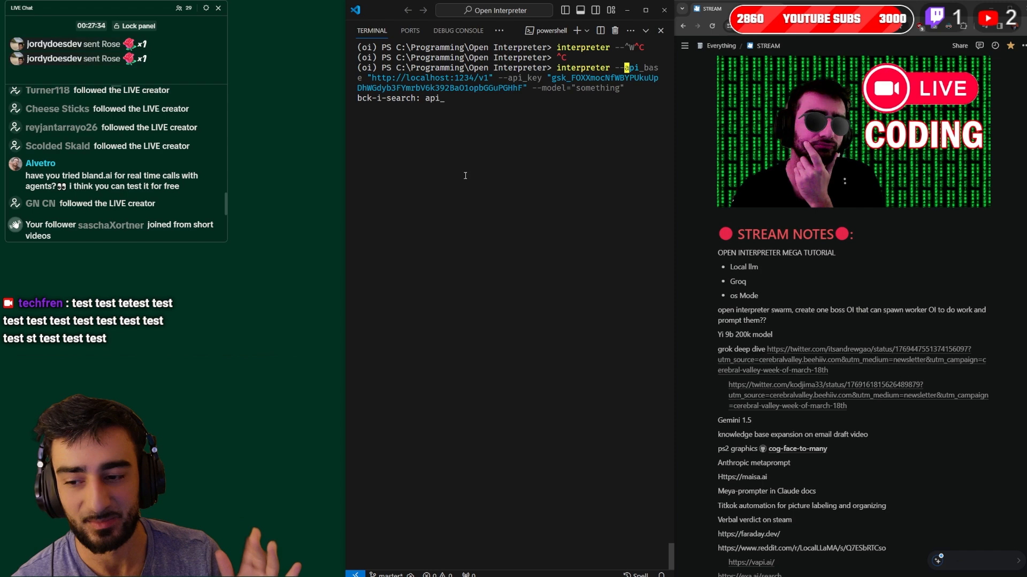
key(alt+tab)
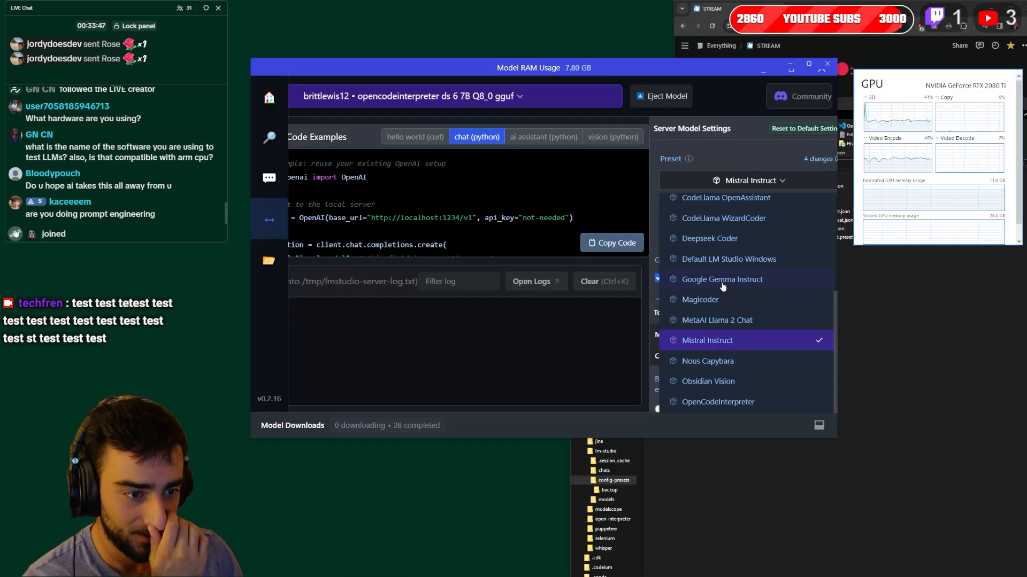
Step: Choose a prompt preset and start the local inference server on port 1234
click(722, 279)
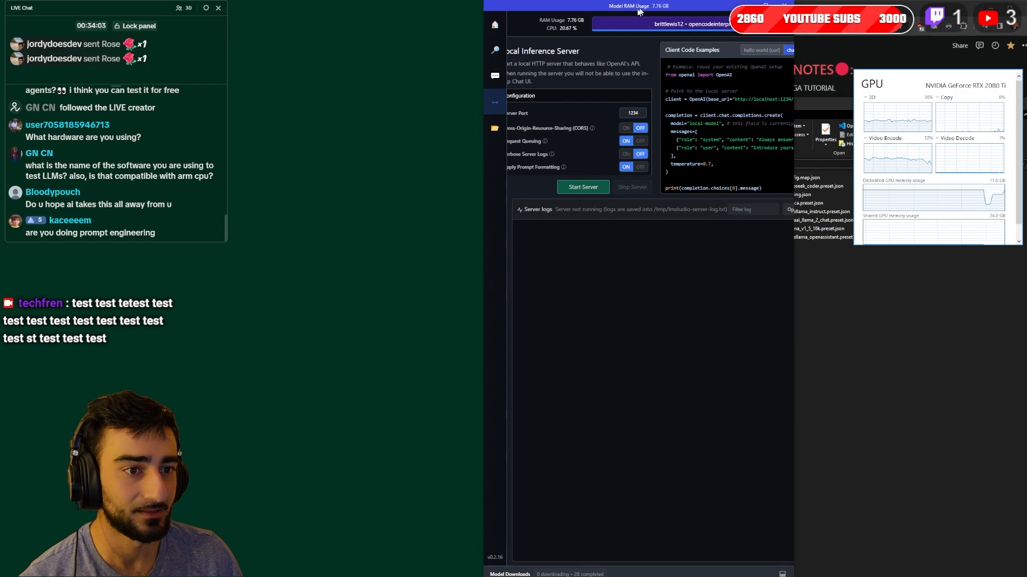
click(582, 186)
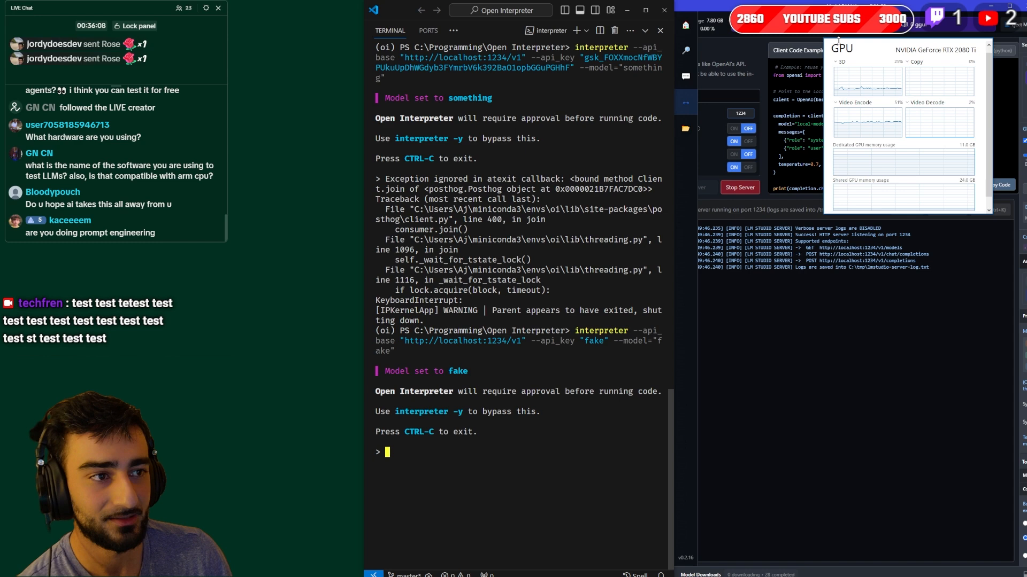
Step: Ask the local-server interpreter how many desktop files exist and to open YouTube in Chrome
text(How many files are on my desktop?)
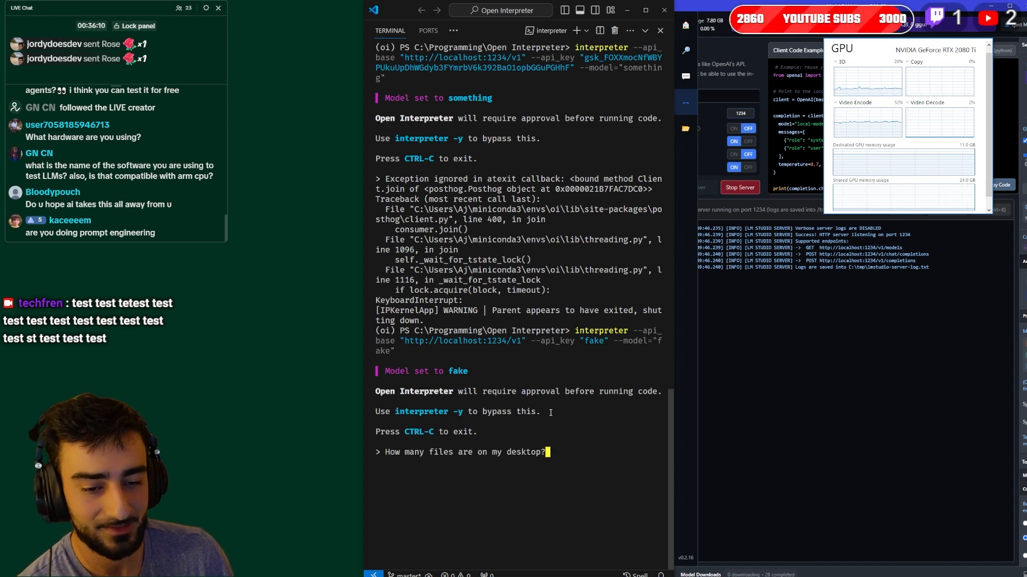
text(Open Chrome and go to YouTube.)
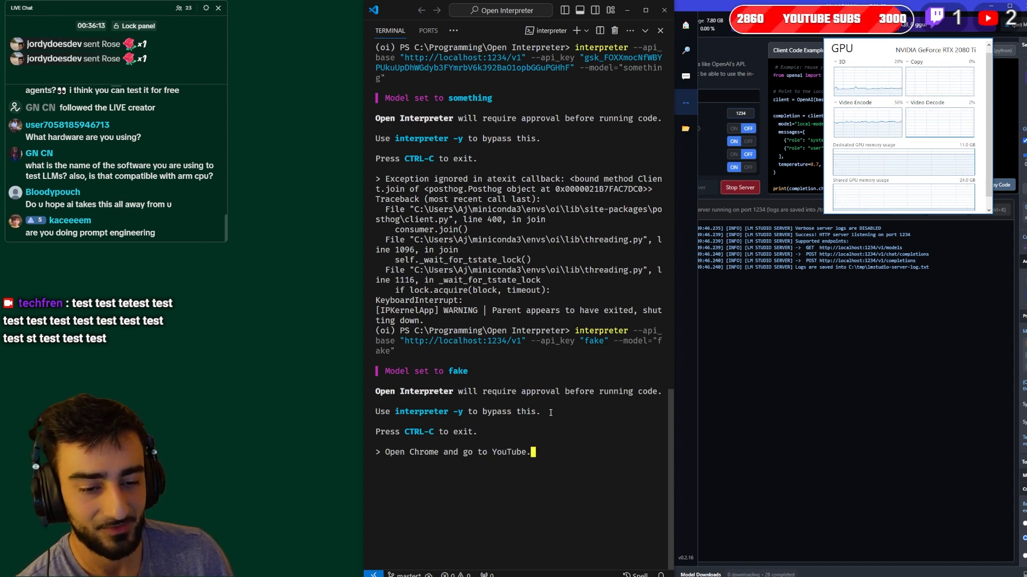
text(How many files are on my desktop?)
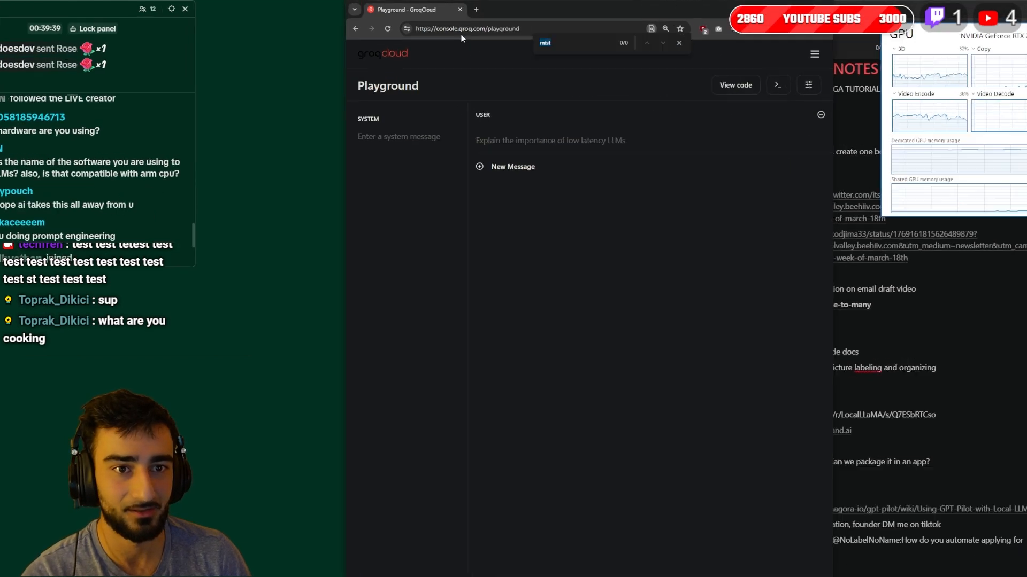
Step: View the GroqCloud API Keys list and select the oi-test key
click(815, 54)
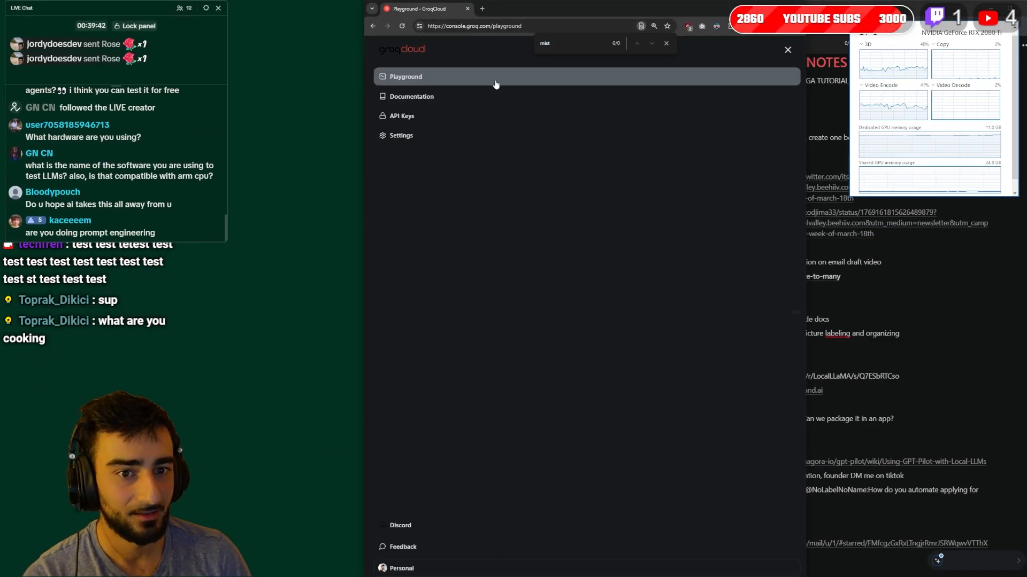
click(401, 115)
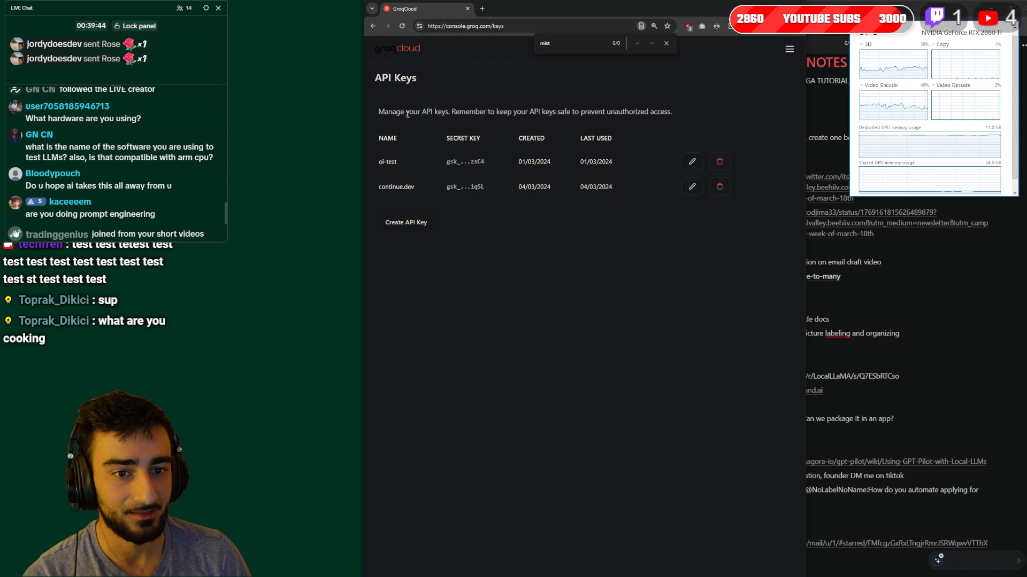
double_click(464, 161)
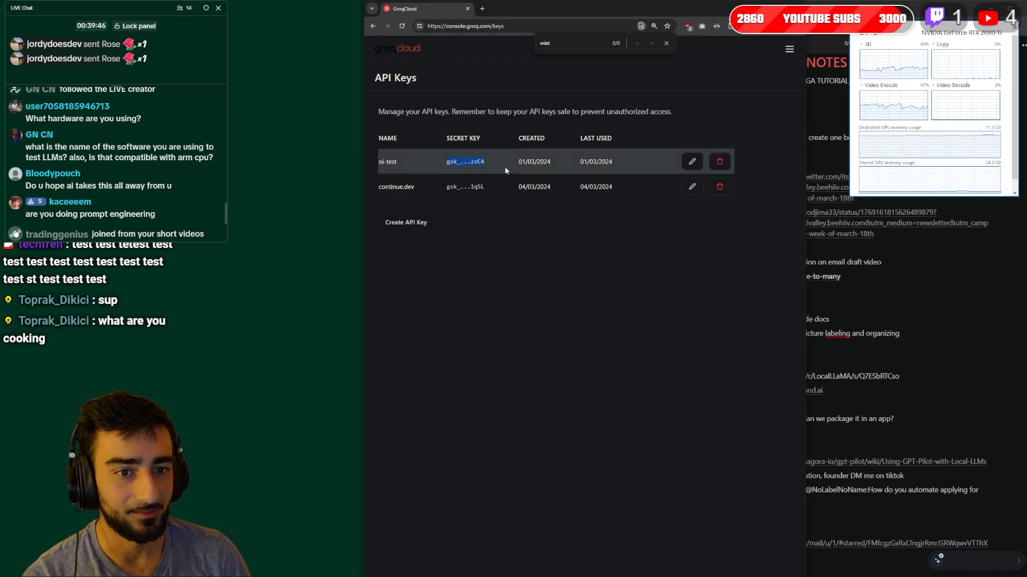
click(405, 222)
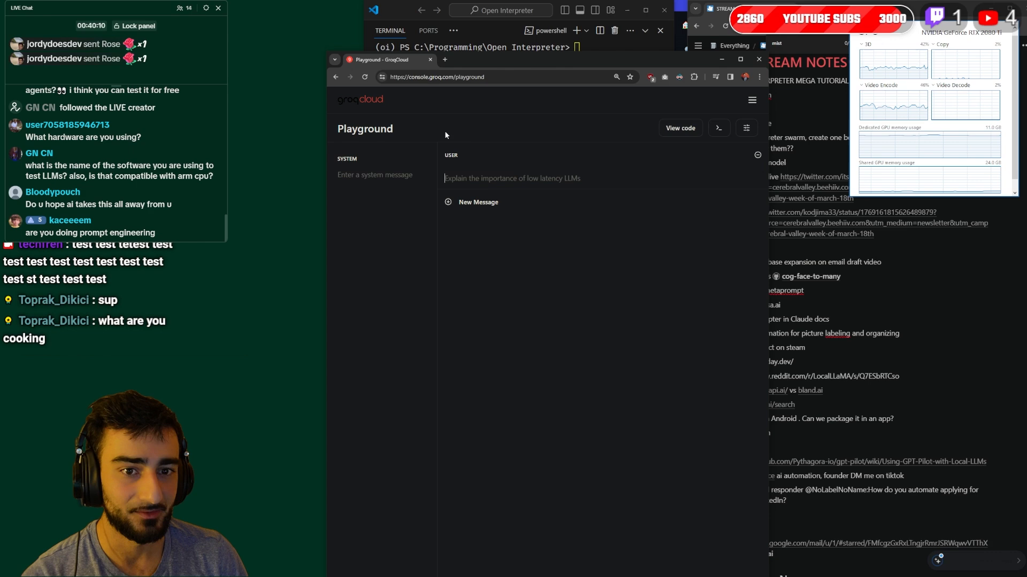
Step: Navigate from the console menu to the Groq documentation
click(751, 101)
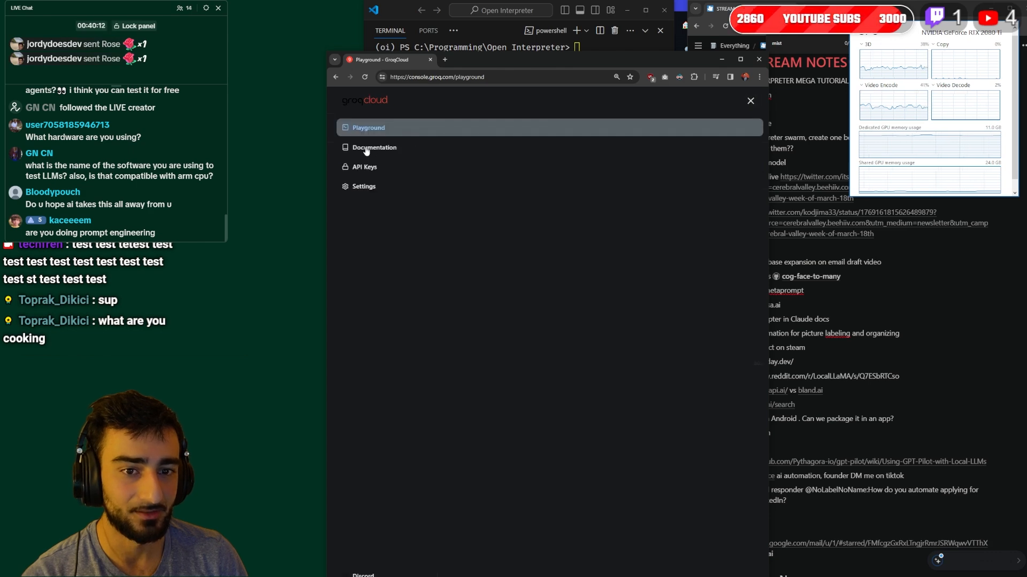
click(375, 148)
text(groq)
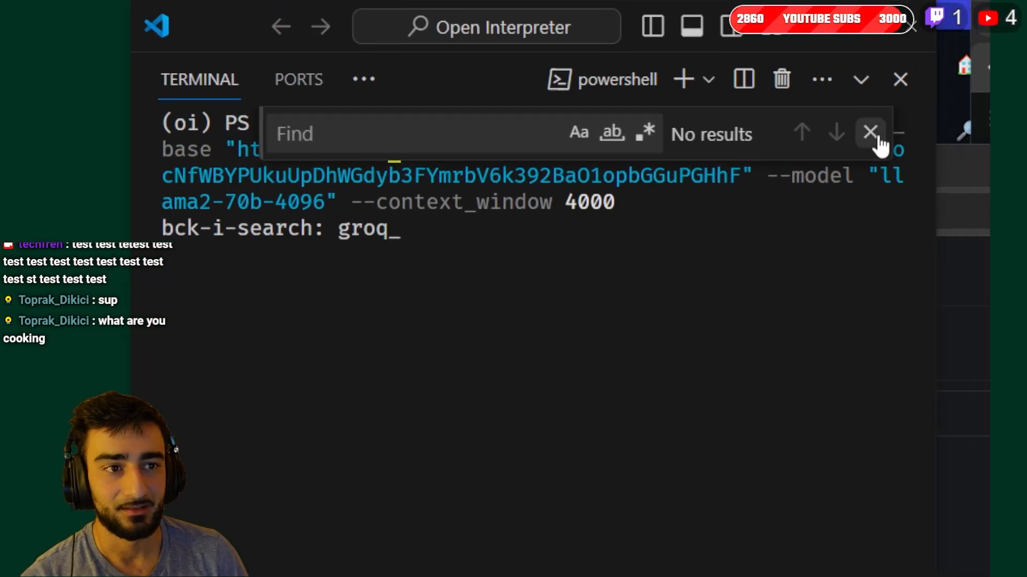
Step: Recall the Groq interpreter command using llama2-70b-4096 and close the terminal search
click(871, 132)
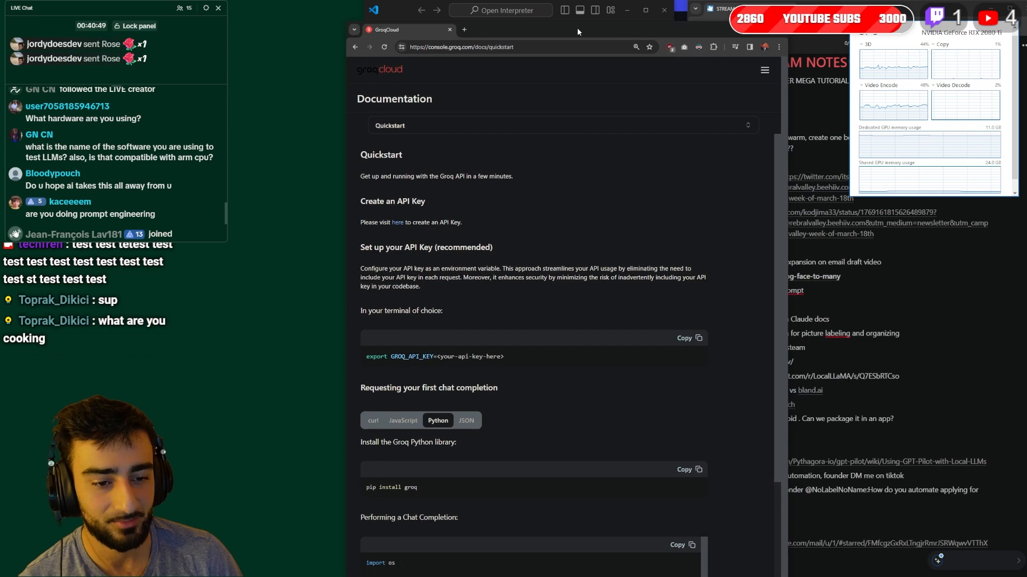
Step: Scroll the Groq docs to the Models page showing the llama2-70b-4096 API string
scroll(down, 3)
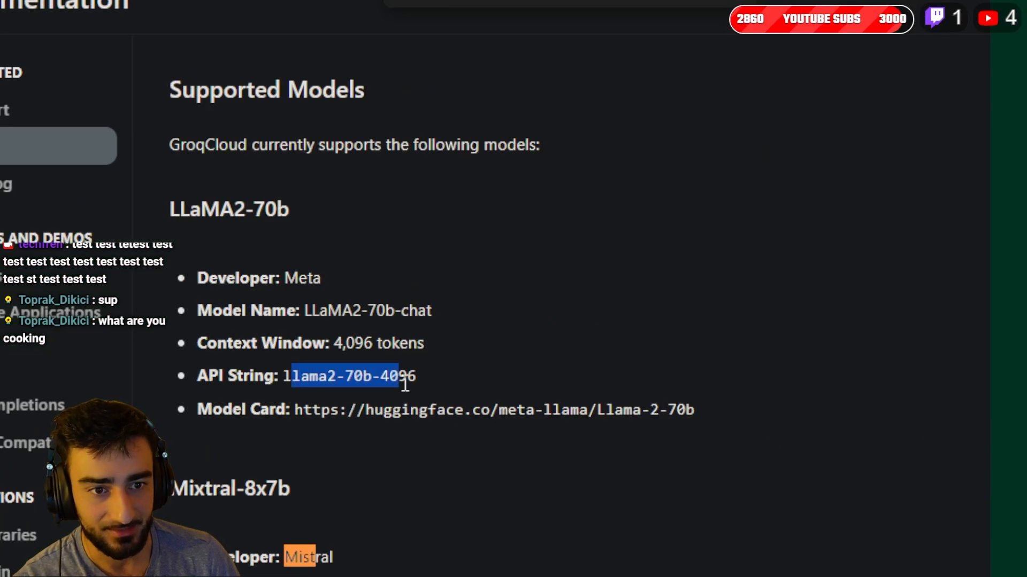
scroll(down, 3)
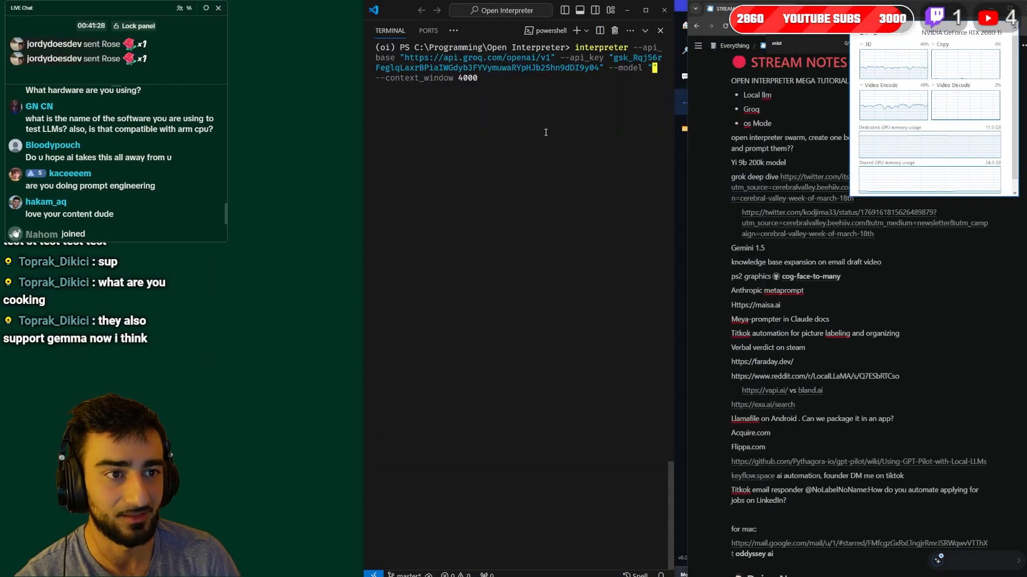
Step: Run the Groq interpreter command with model gemma-7b-it and an 8000-token context window
text(gemma-7b-it)
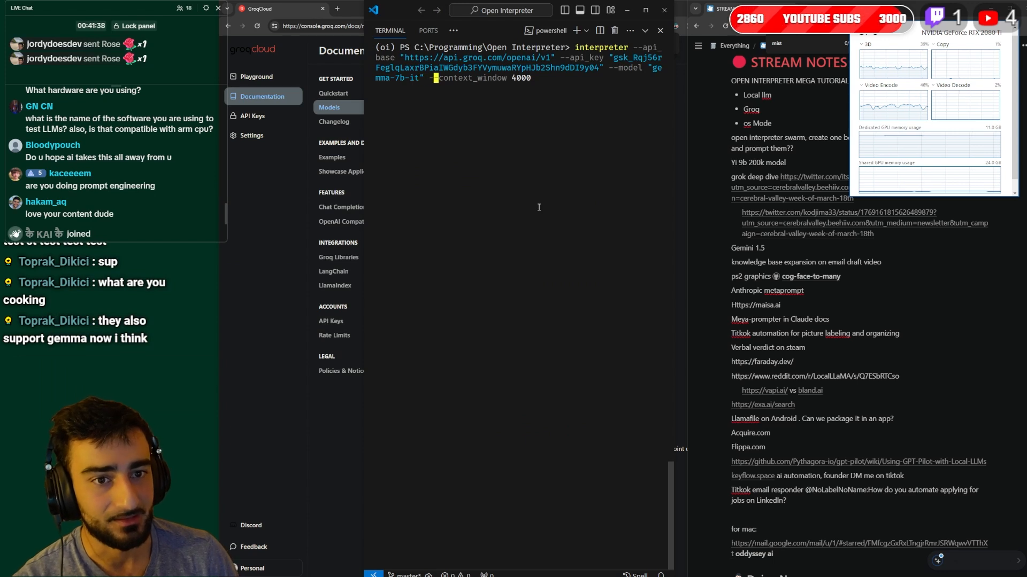
text(8000)
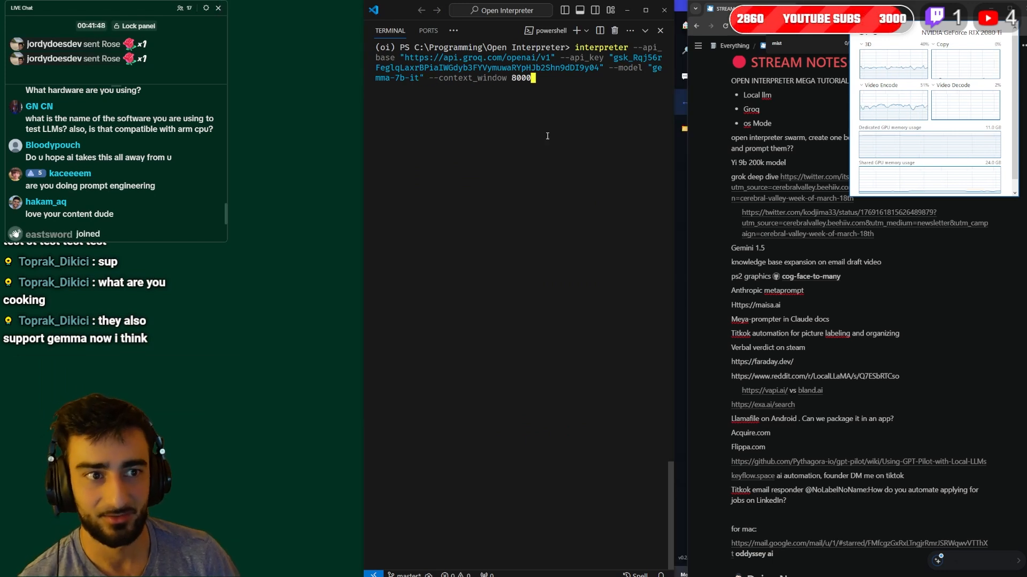
key(Enter)
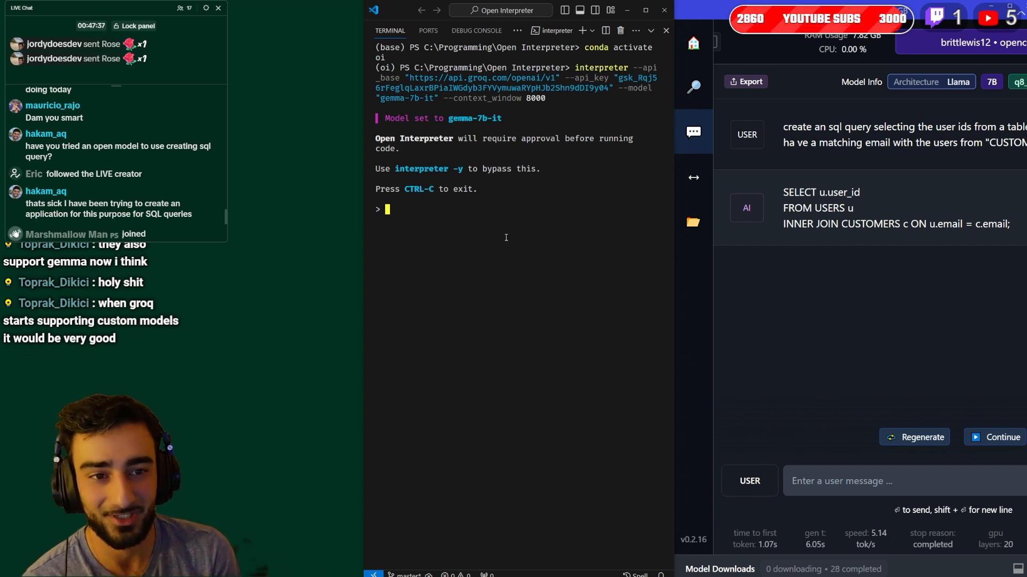
Step: Ask gemma-7b-it to create an English-to-SQL Python program, then tell it to continue
text(creat)
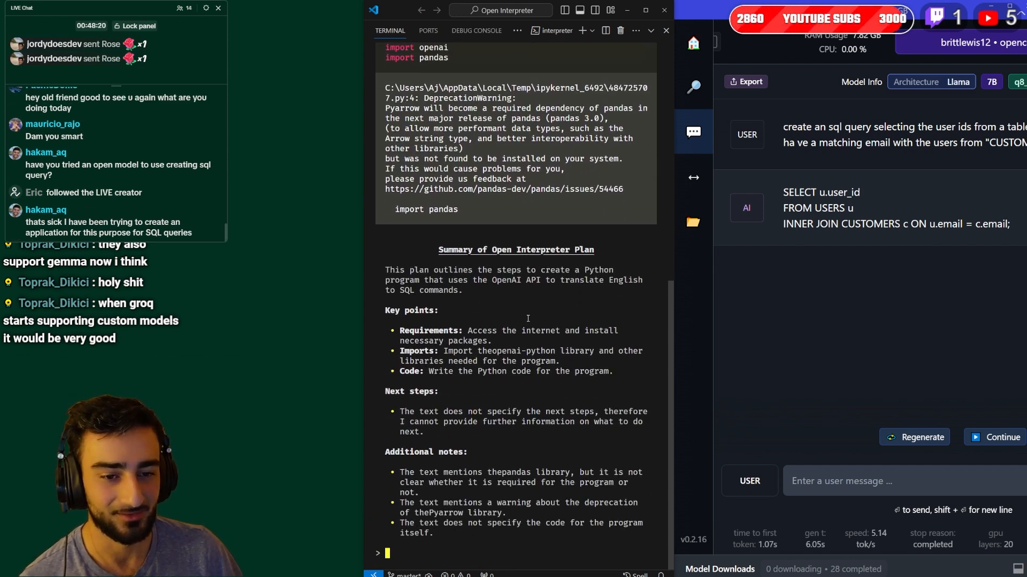
text(continue)
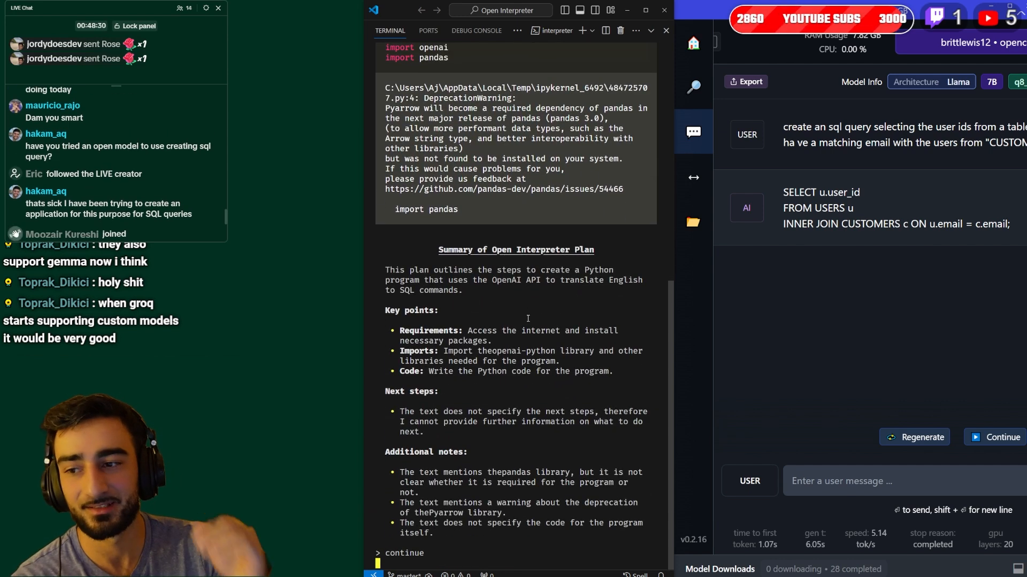